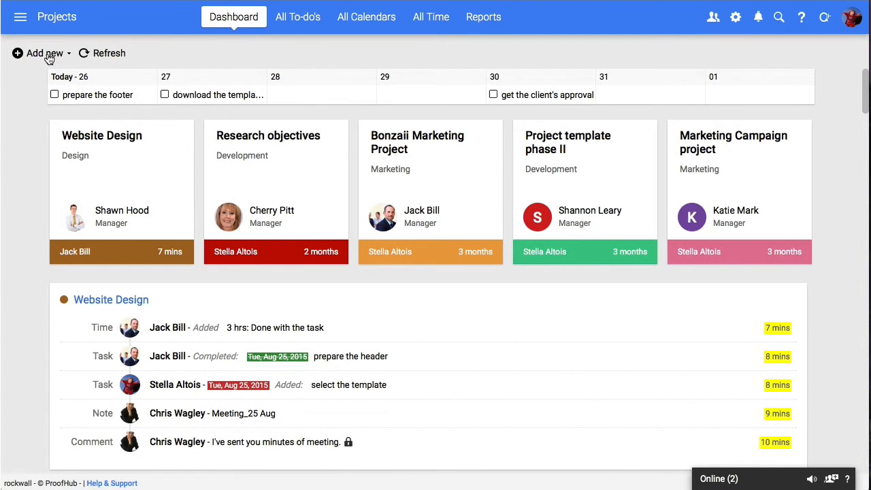
Step: Reveal the 'Add new' choices for creating a project or a template
left_click(37, 53)
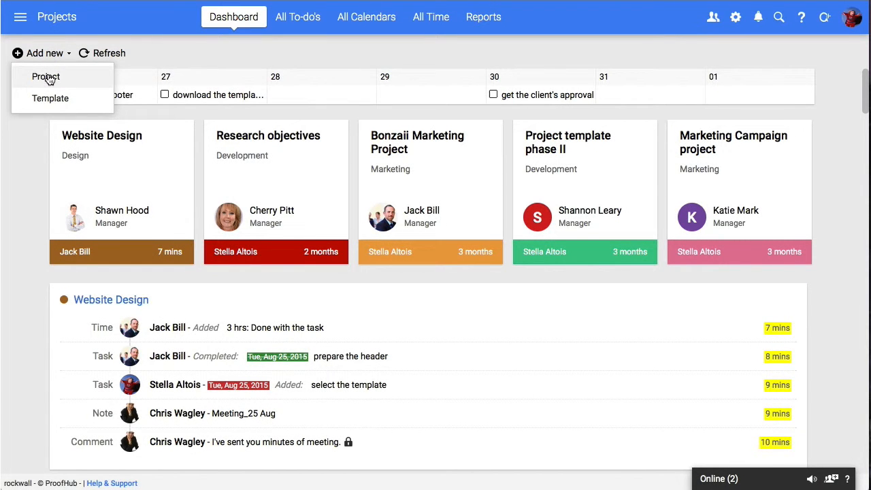
Step: Begin a new project and title it 'Product design'
left_click(47, 76)
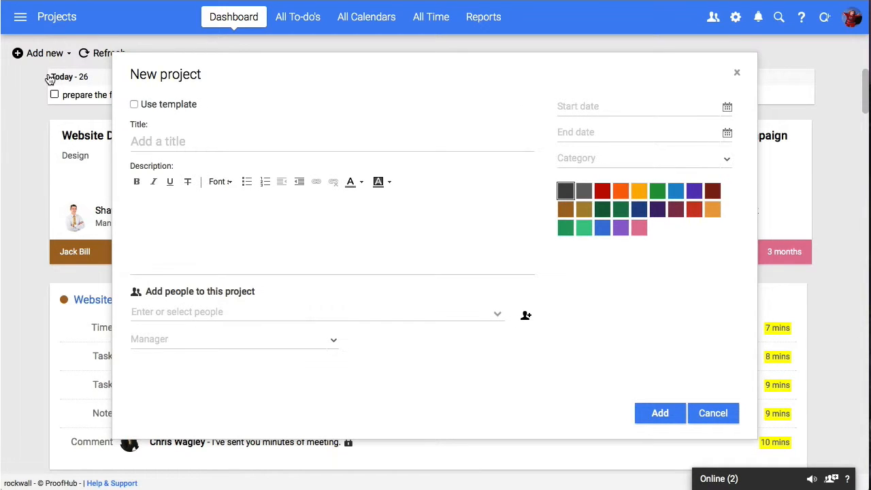
mouse_move(169, 117)
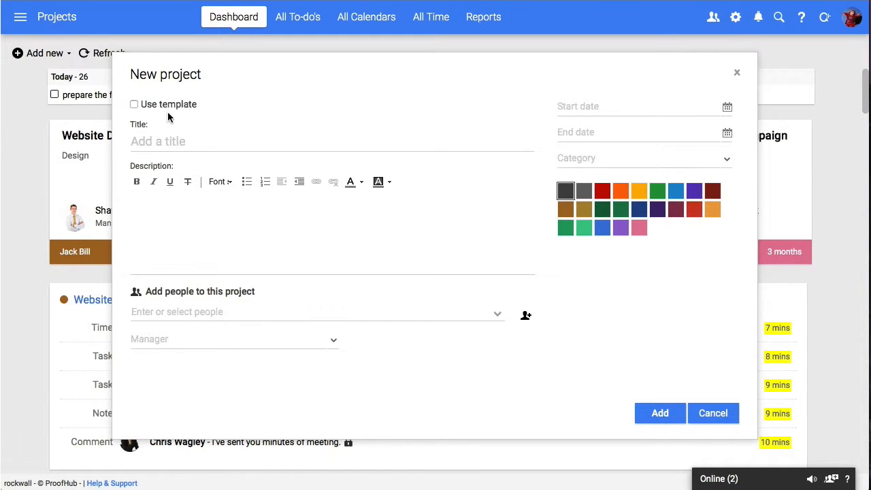
type("Produ")
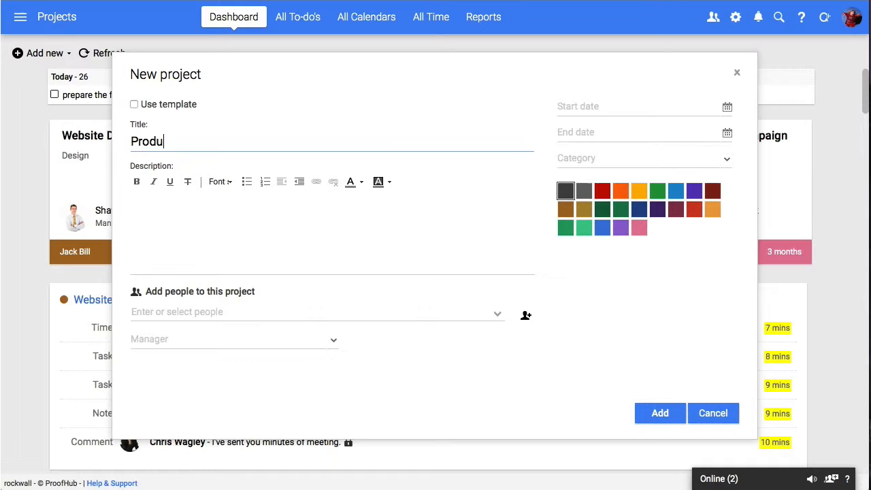
Step: Write the description: 'Hi guys! we'll be using this platform for all our project discussions and do...'
type("Hi guys!")
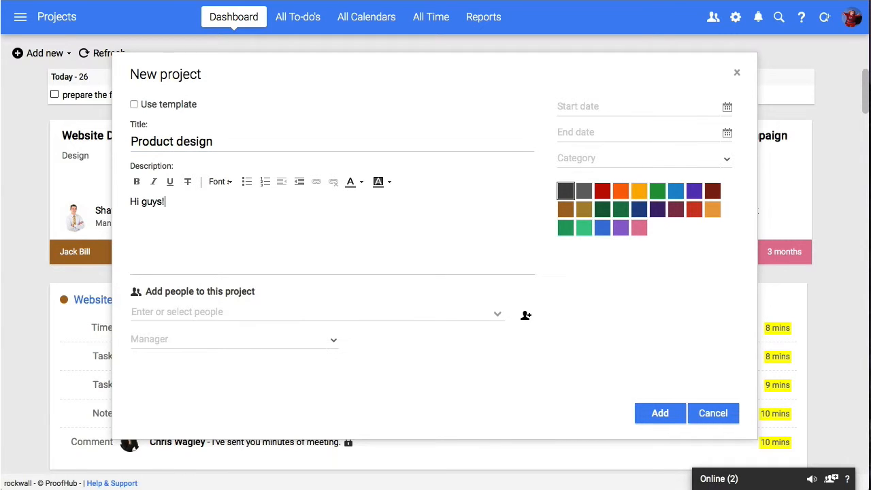
type("we'll be using this platform for a")
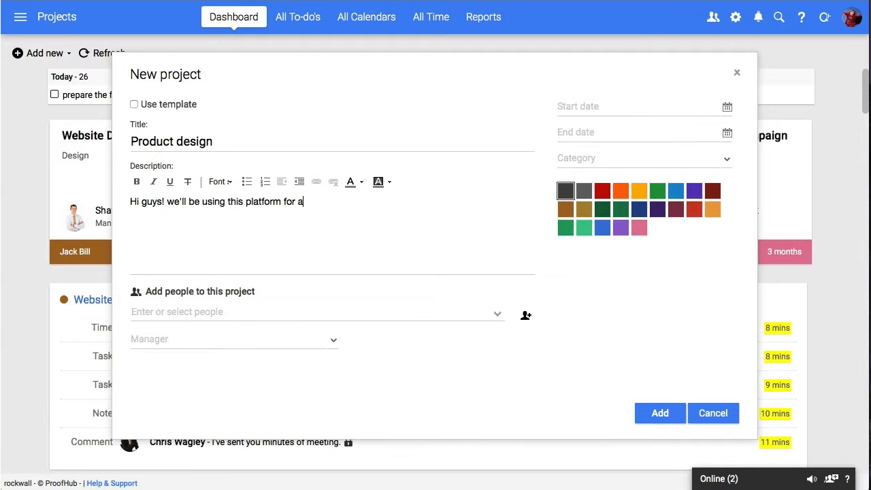
type("ll our project discussions and do")
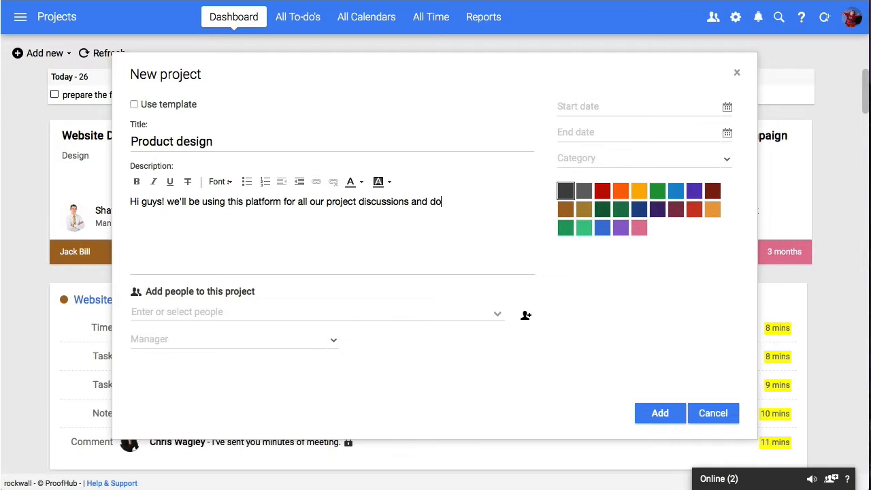
Step: File the project under the Design category and add it, landing on its overview page
left_click(313, 312)
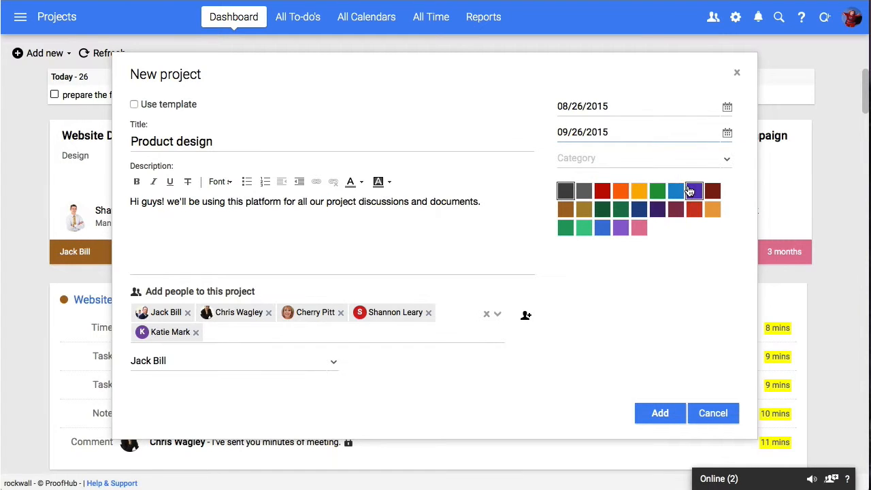
left_click(643, 158)
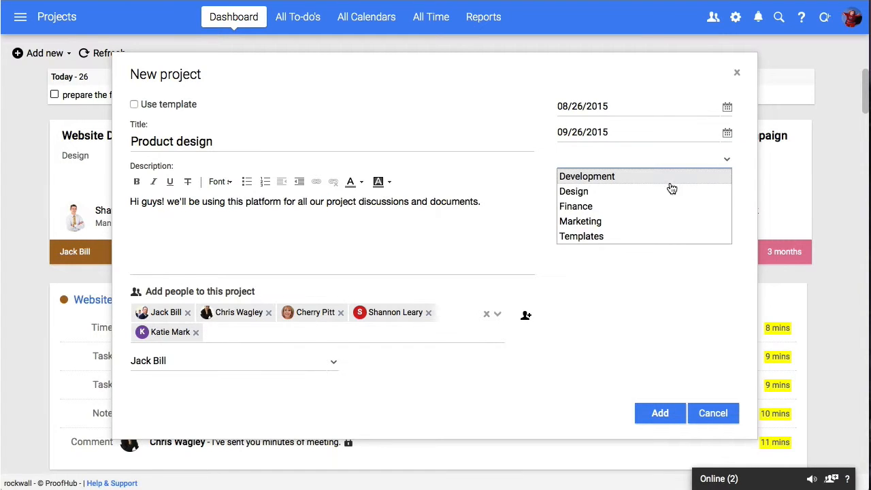
left_click(574, 190)
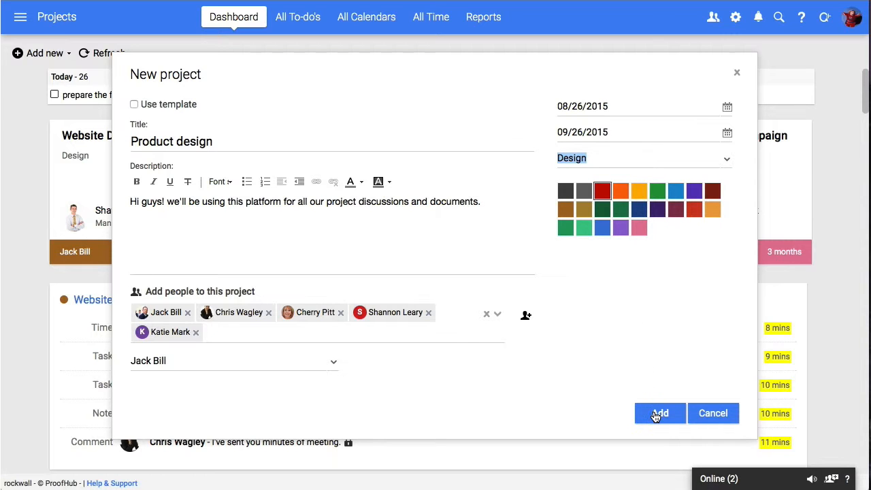
left_click(658, 414)
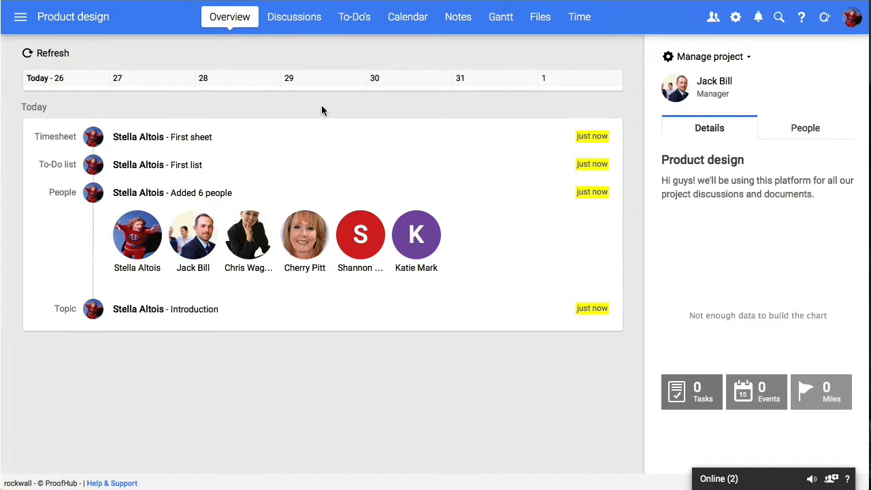